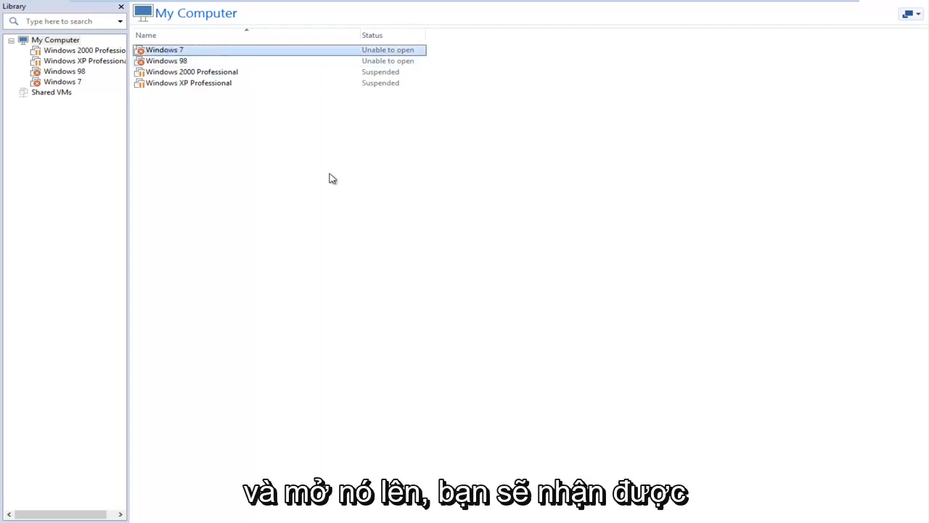
- Try opening the in-use Windows 7 VM, take ownership, and dismiss the failed-to-open error
double_click(165, 49)
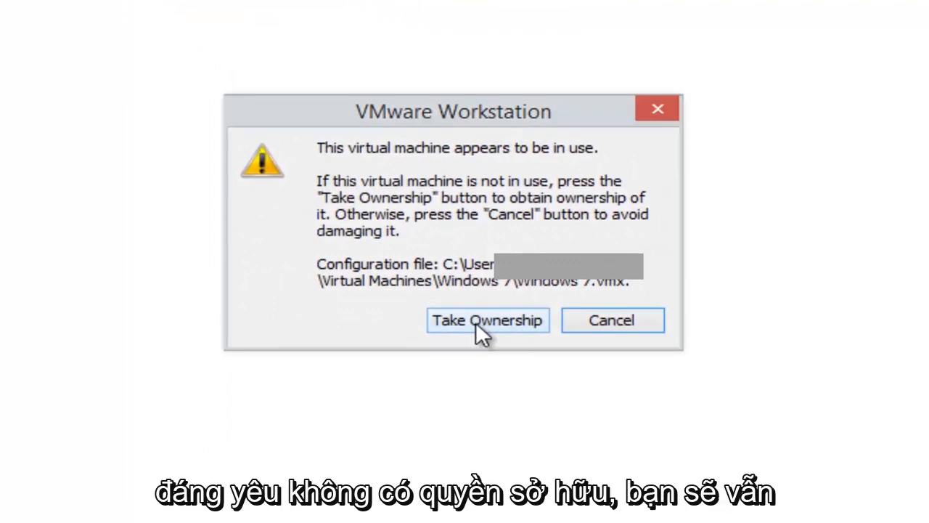
left_click(487, 320)
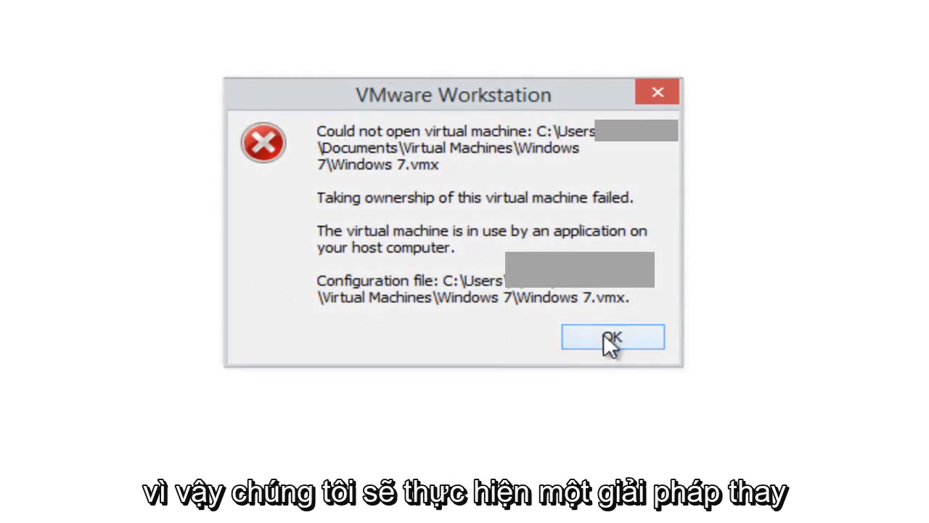
mouse_move(130, 149)
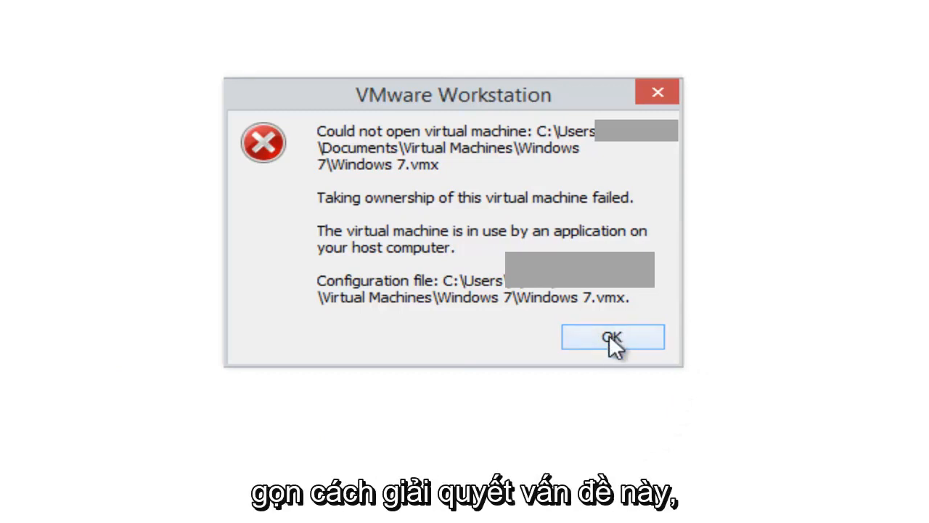
left_click(612, 337)
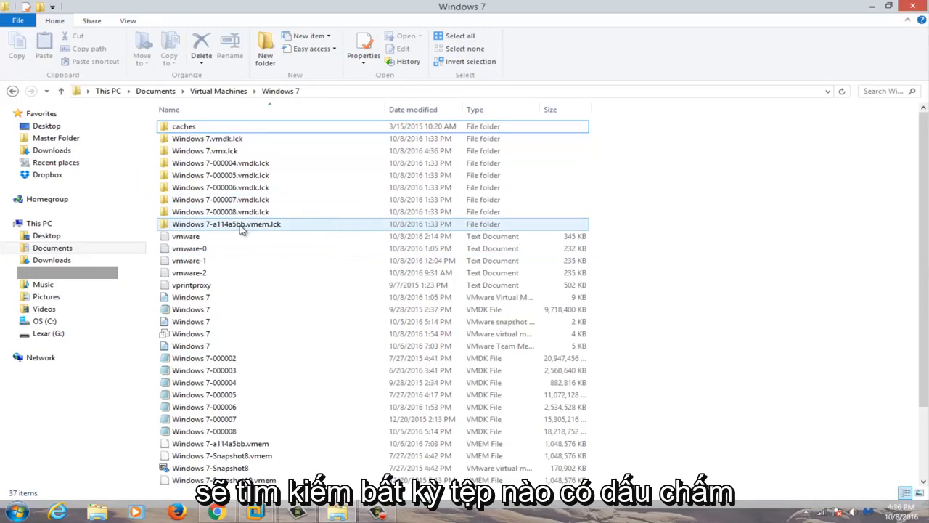
mouse_move(310, 232)
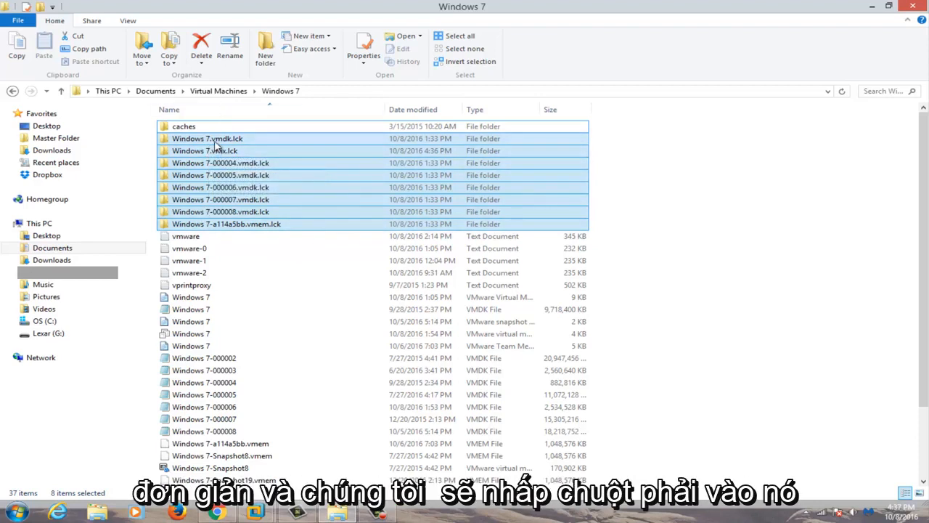
- Delete the eight selected .lck folders, leaving 29 items in the Windows 7 folder
right_click(214, 138)
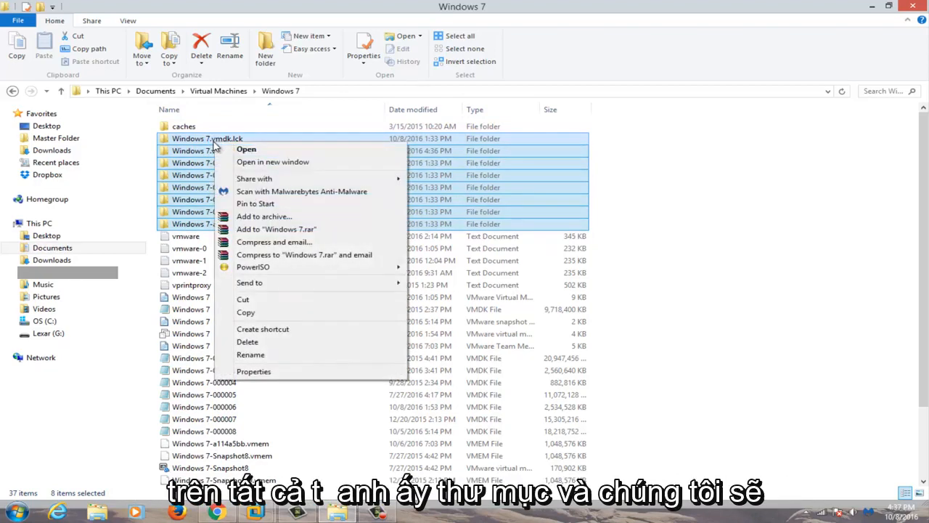
mouse_move(249, 342)
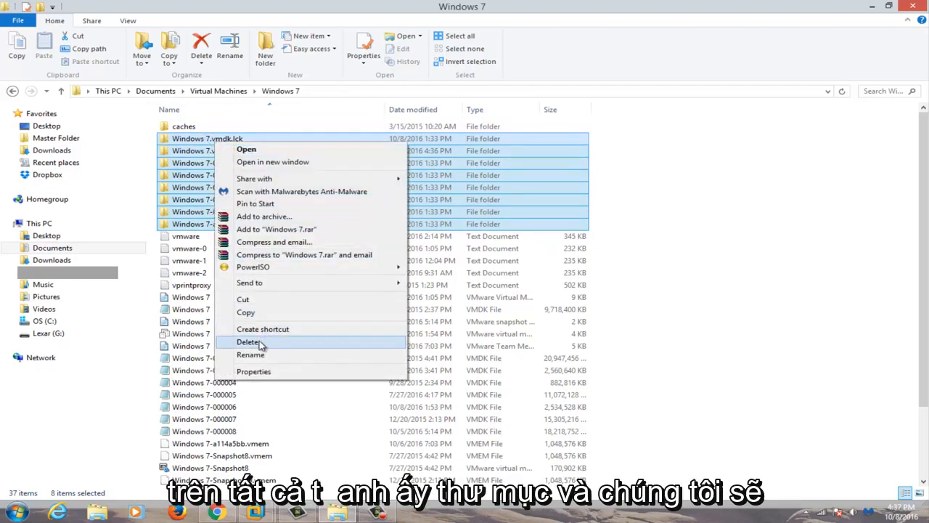
left_click(249, 342)
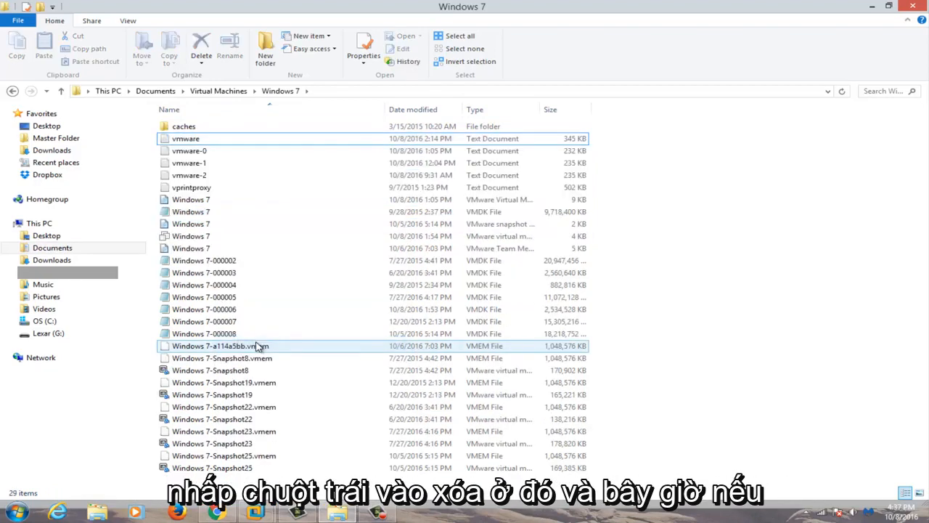
mouse_move(248, 174)
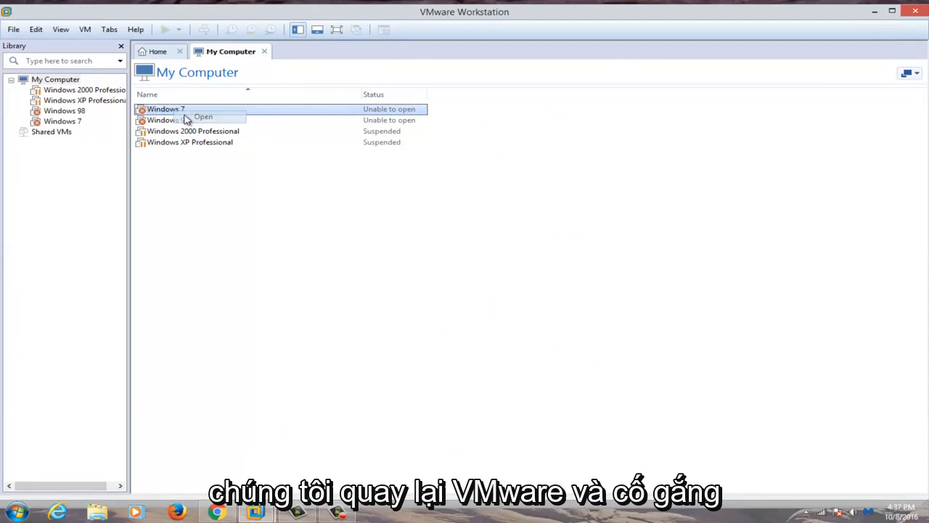
- Open Windows 7 from the My Computer list and power it on
double_click(165, 108)
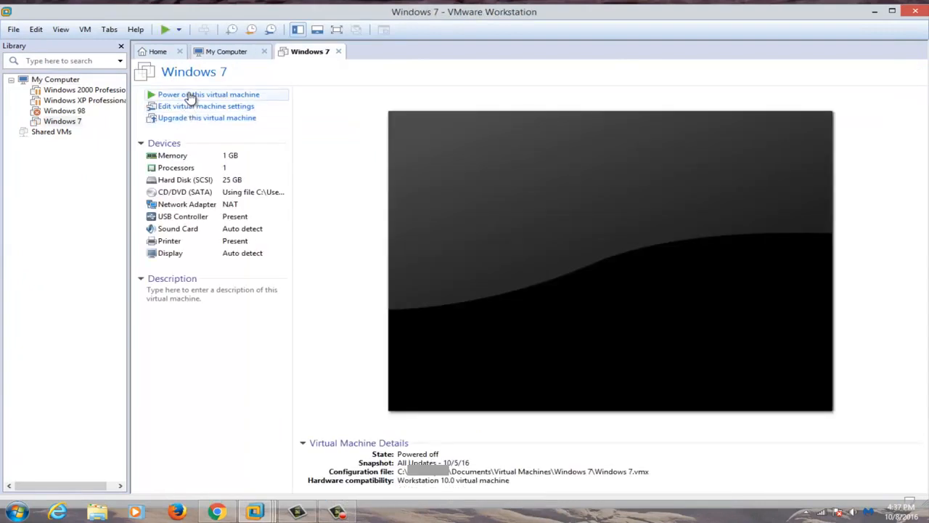
left_click(209, 94)
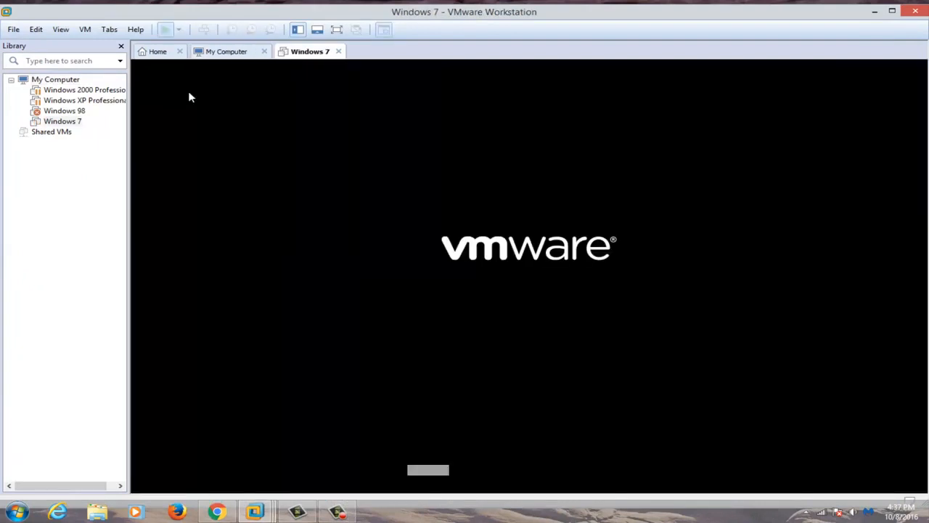